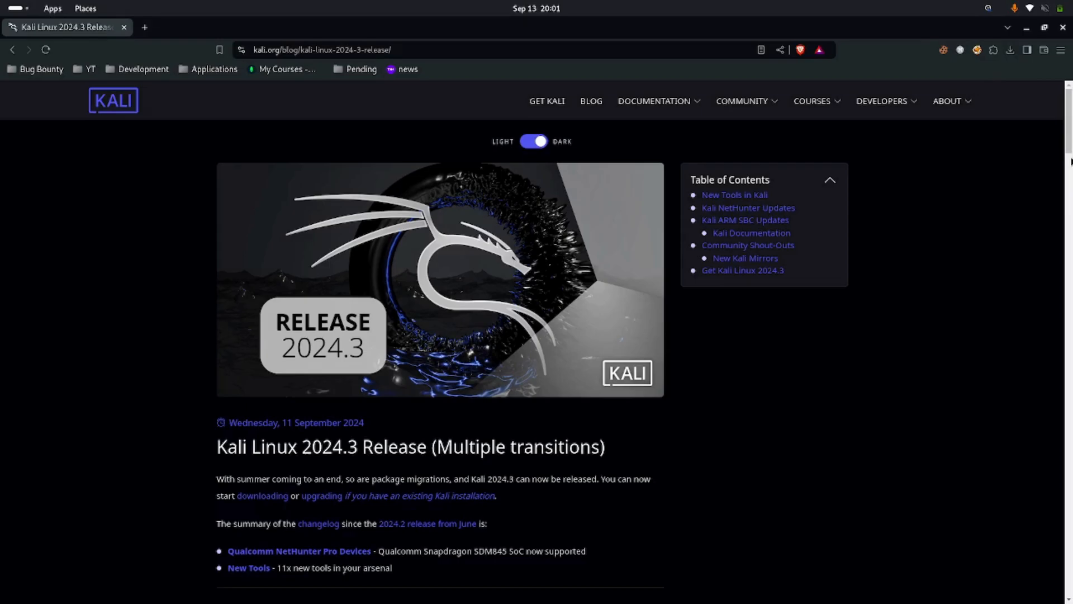
mouse_move(1054, 167)
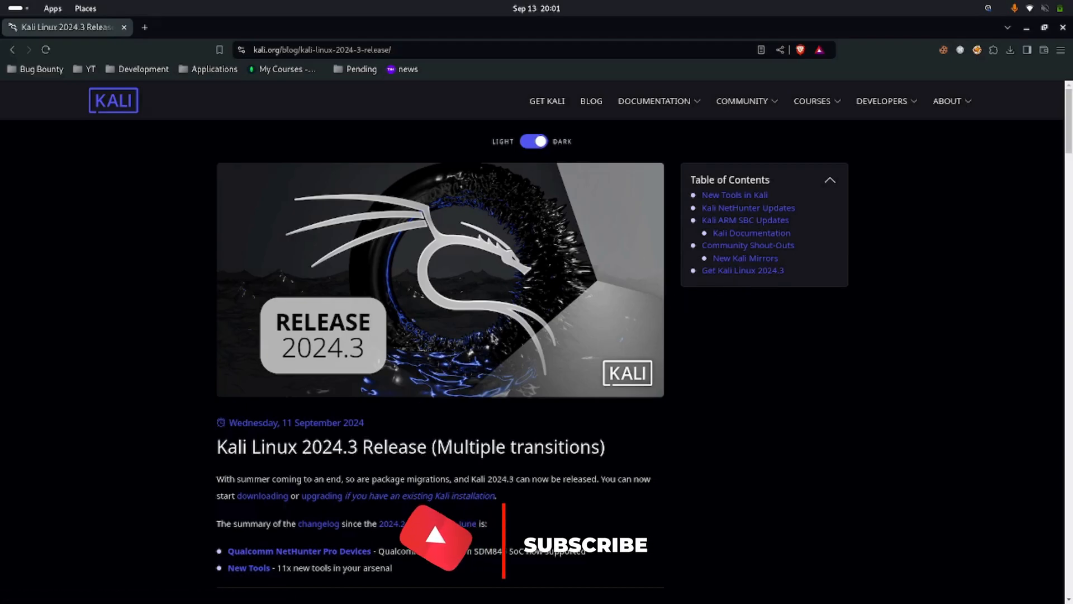
Scroll the 2024.3 release post down to the New Tools in Kali heading.
scroll("down", 3)
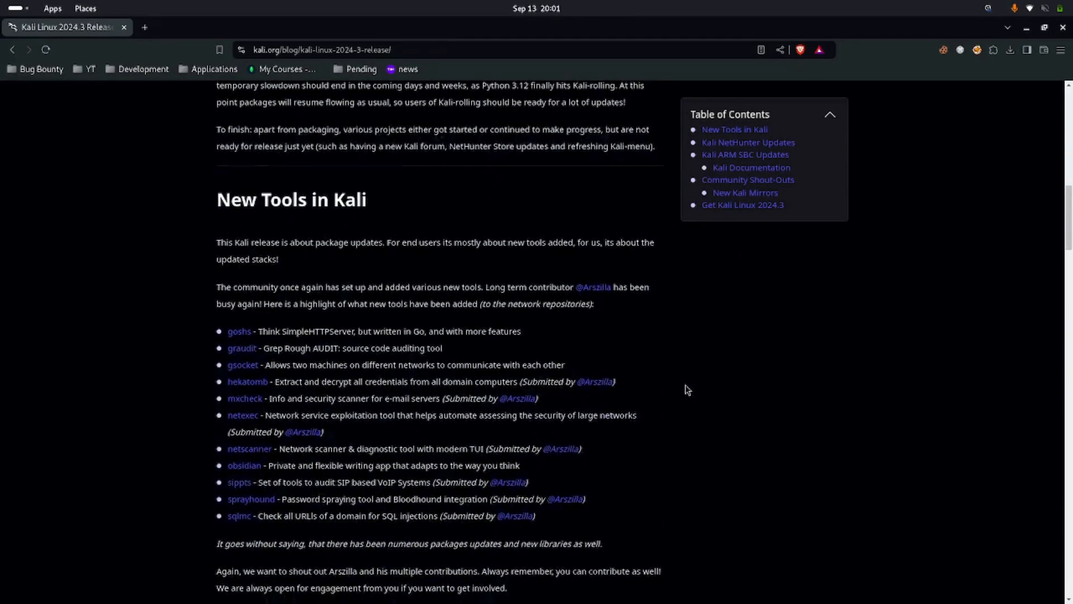
scroll("down", 3)
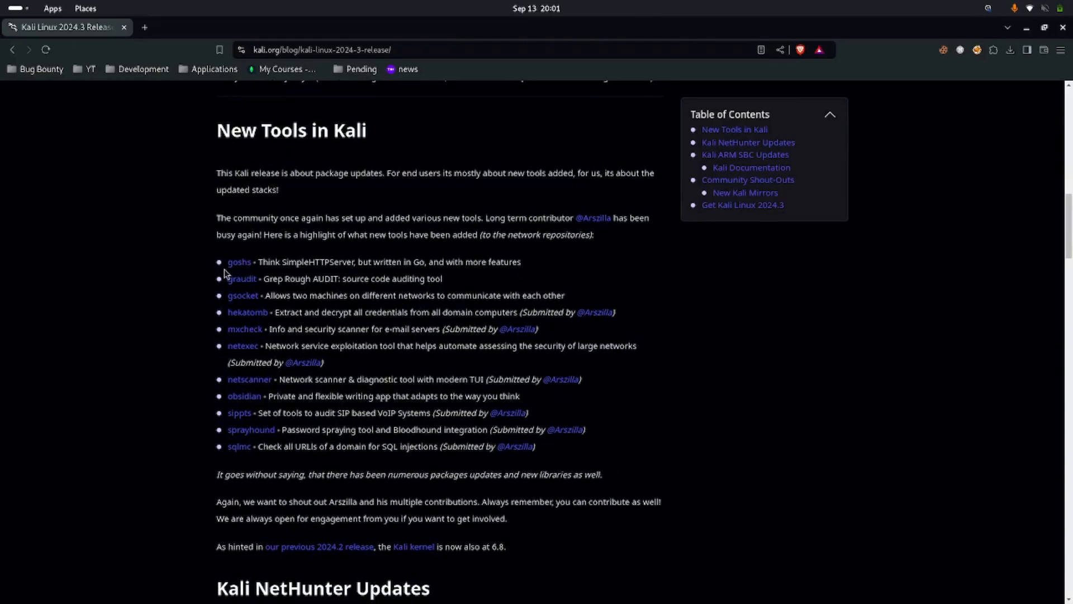
mouse_move(519, 261)
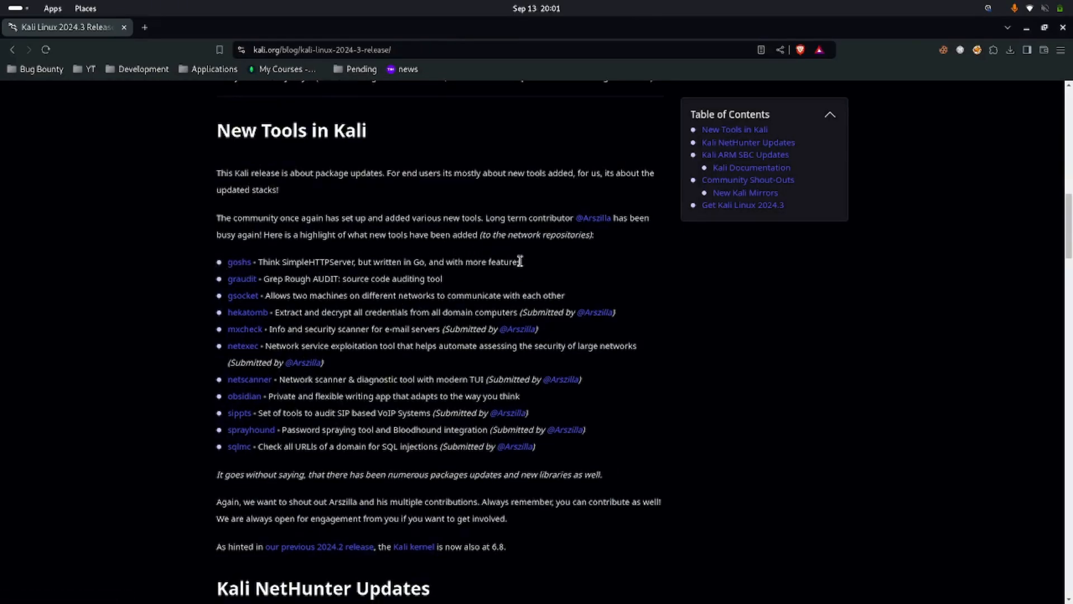
left_click_drag(227, 262, 519, 262)
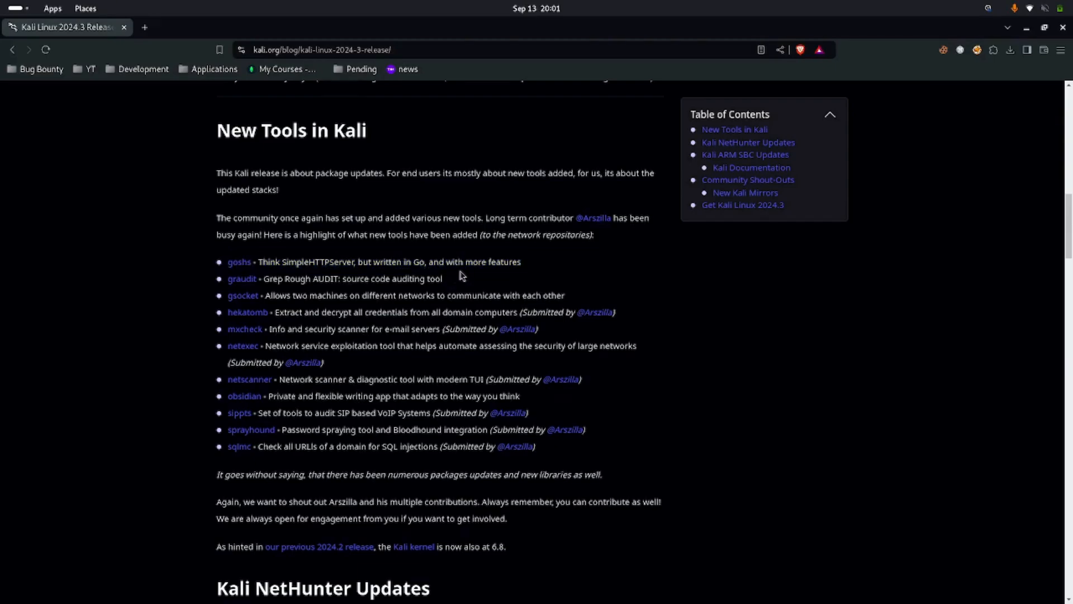
mouse_move(313, 278)
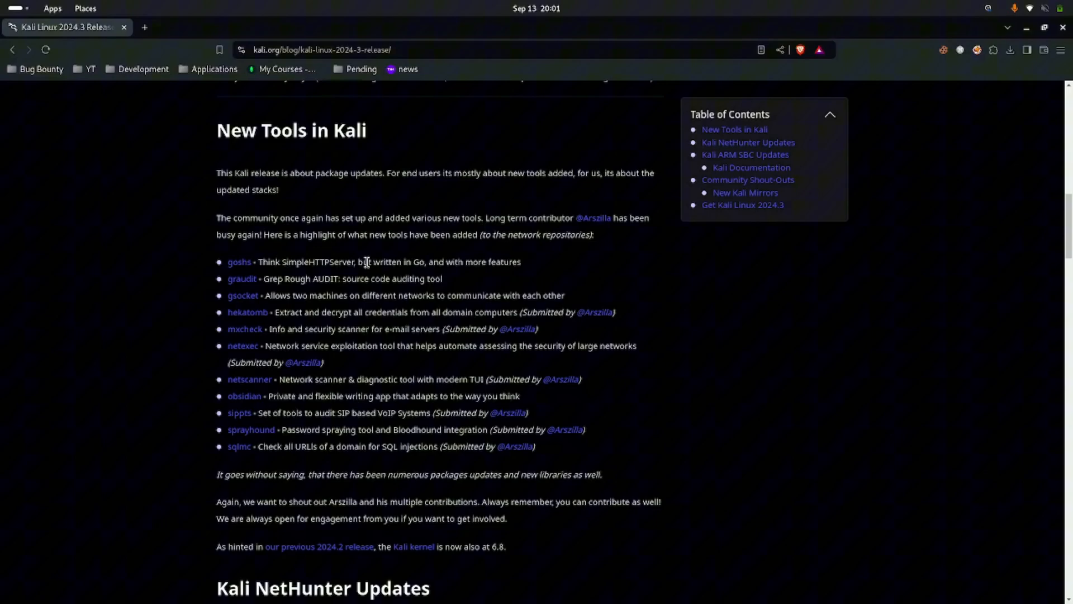
mouse_move(249, 298)
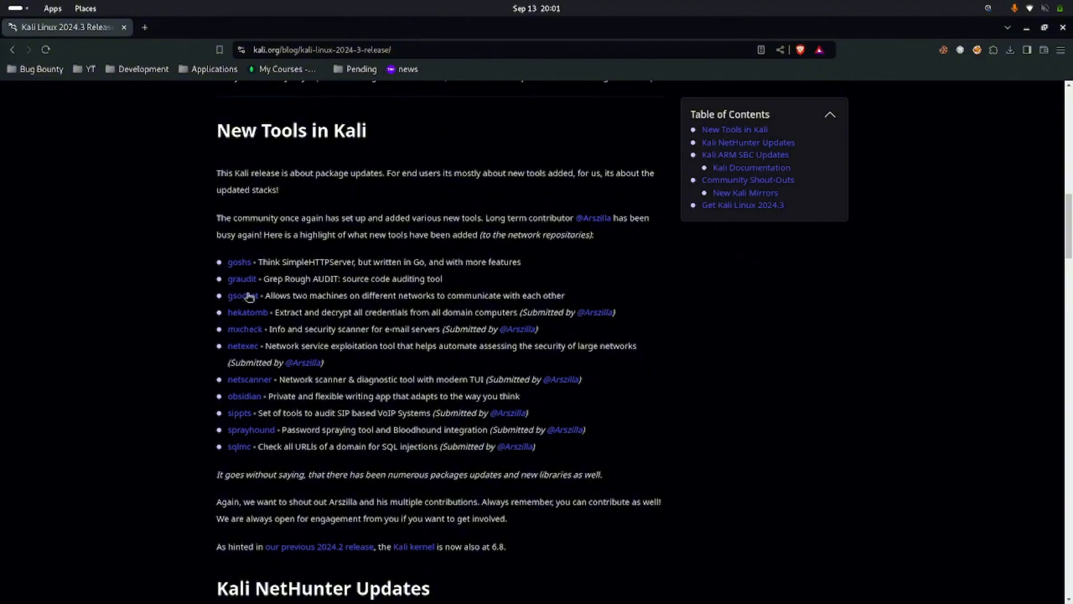
mouse_move(446, 288)
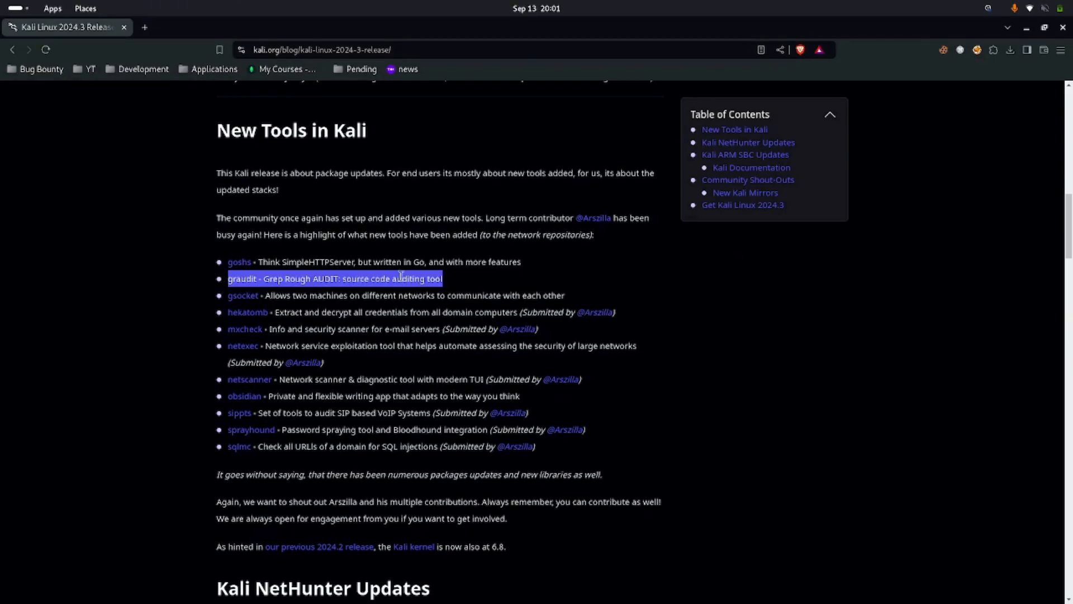
mouse_move(389, 306)
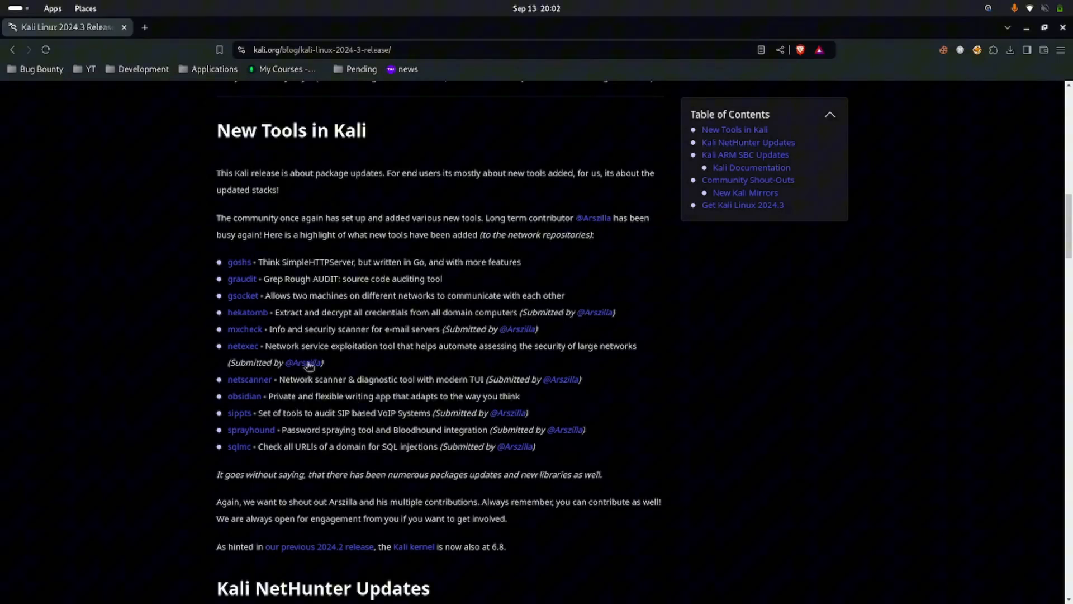
mouse_move(259, 346)
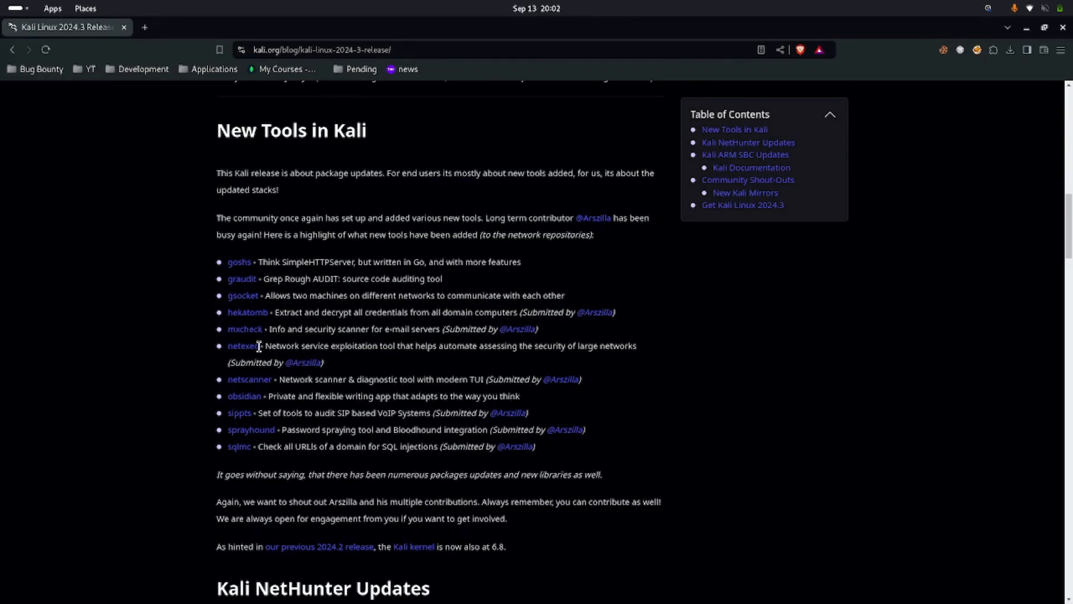
double_click(243, 345)
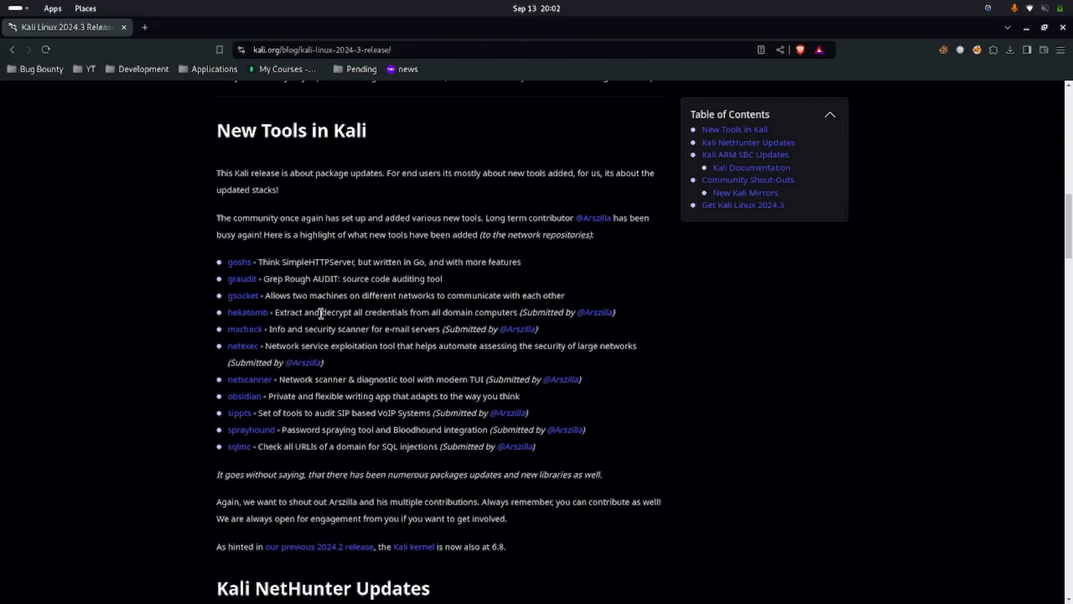
left_click_drag(278, 312, 491, 312)
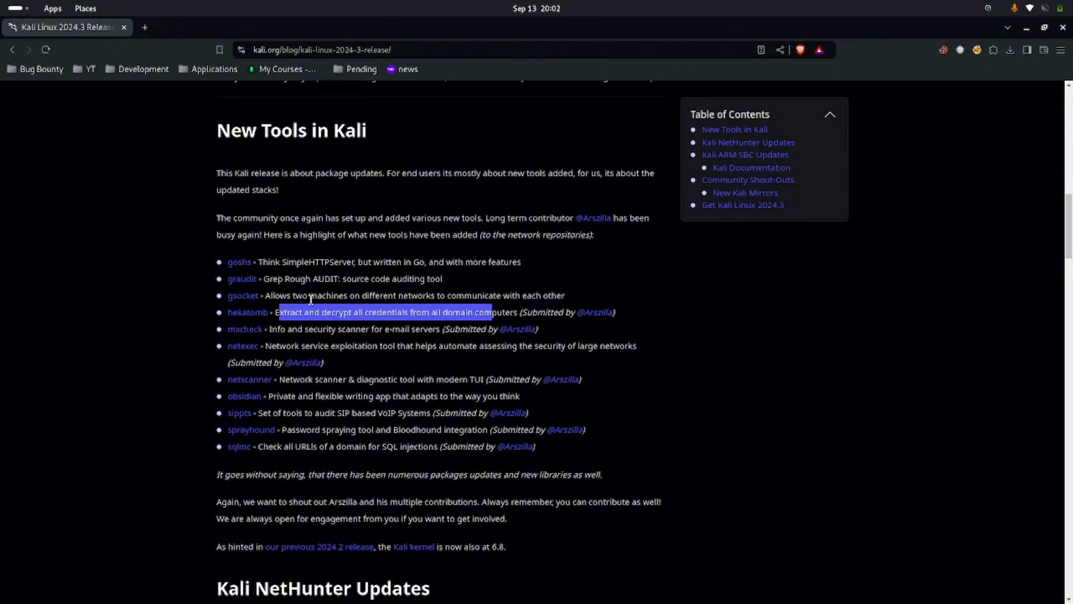
mouse_move(403, 345)
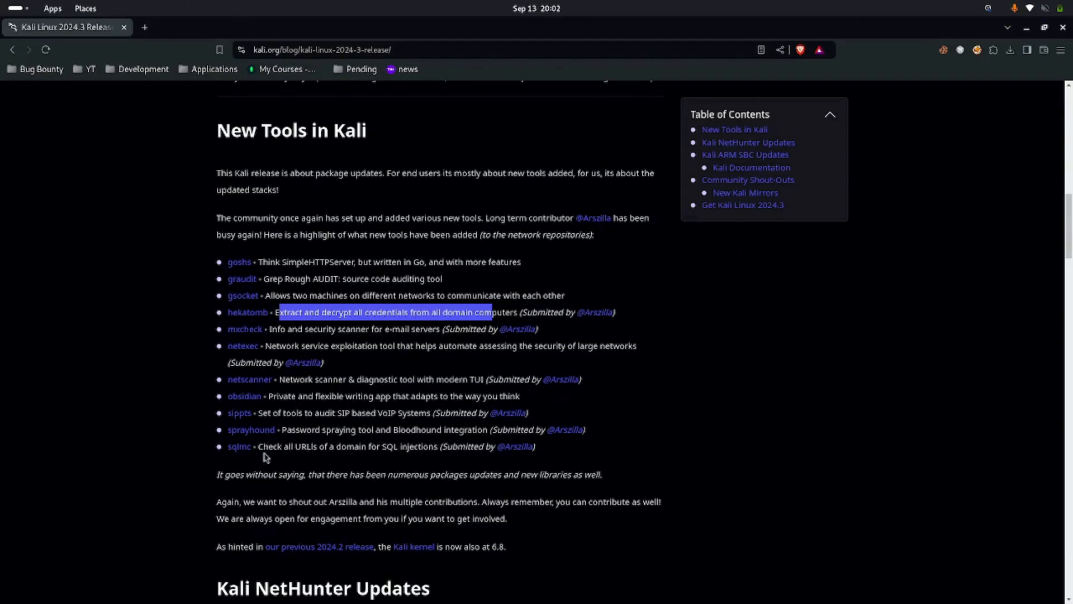
mouse_move(271, 446)
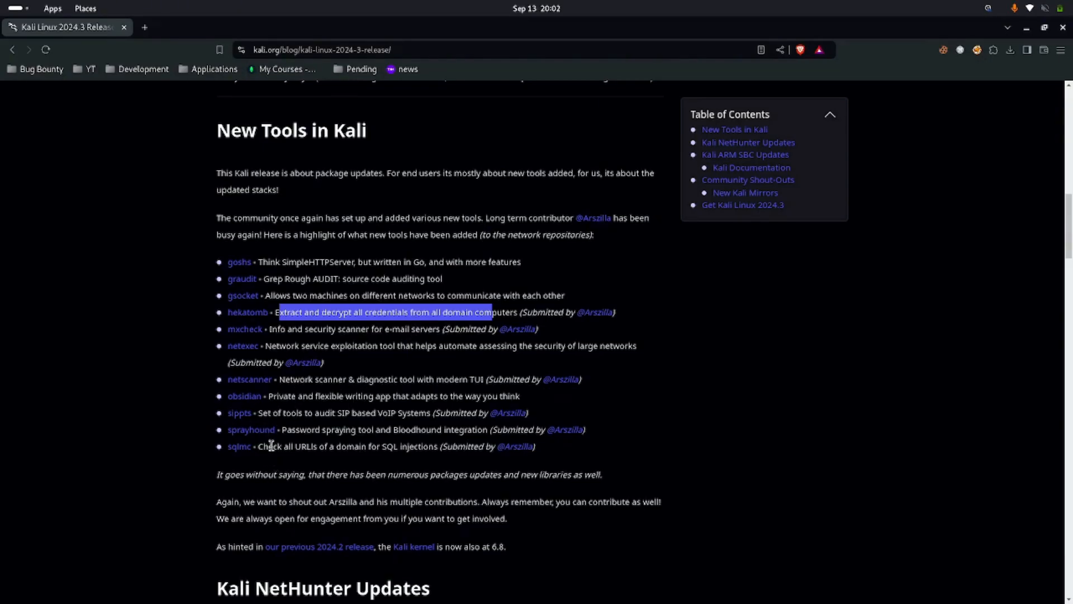
mouse_move(288, 395)
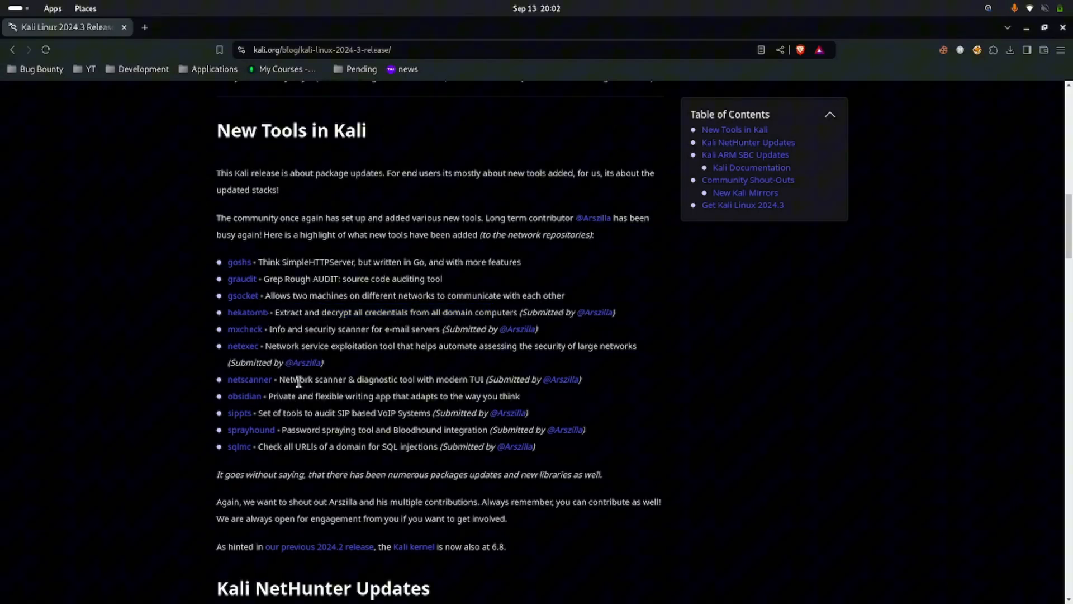
left_click_drag(300, 379, 388, 379)
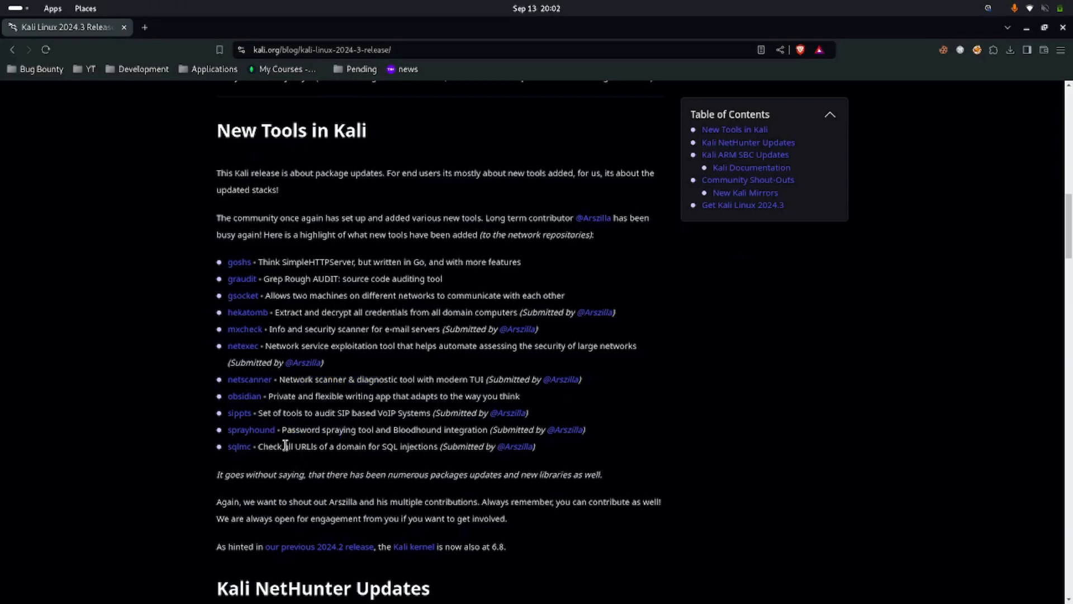
left_click_drag(283, 446, 355, 446)
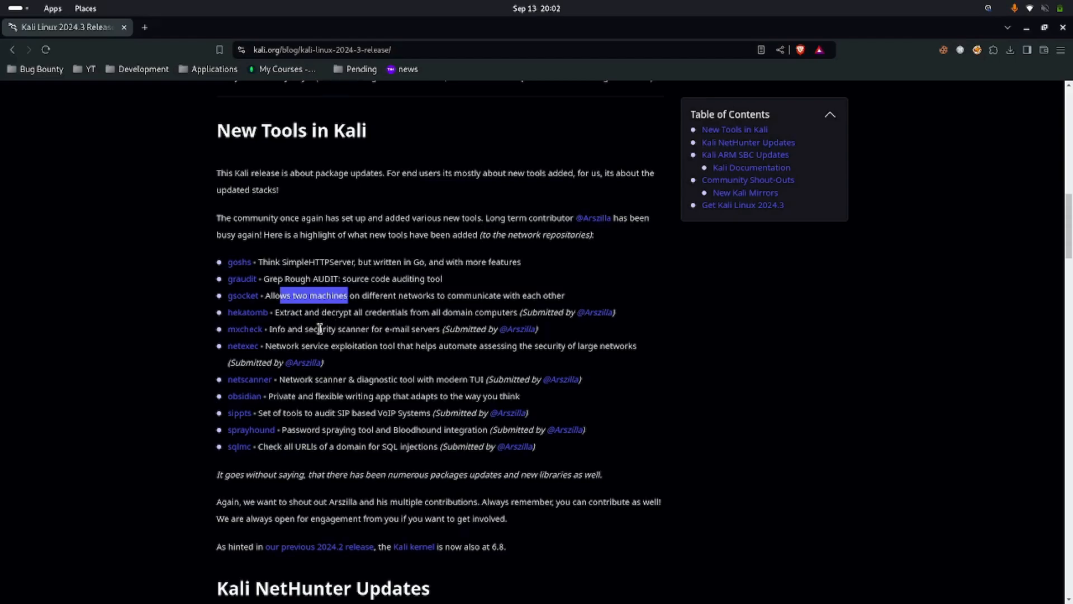
scroll("down", 3)
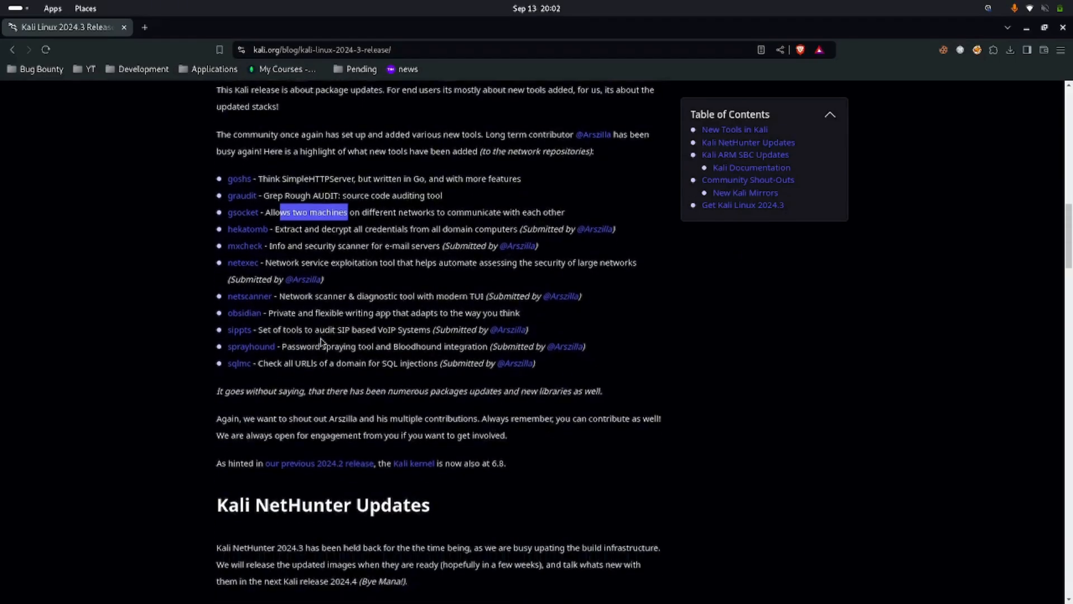
scroll("down", 3)
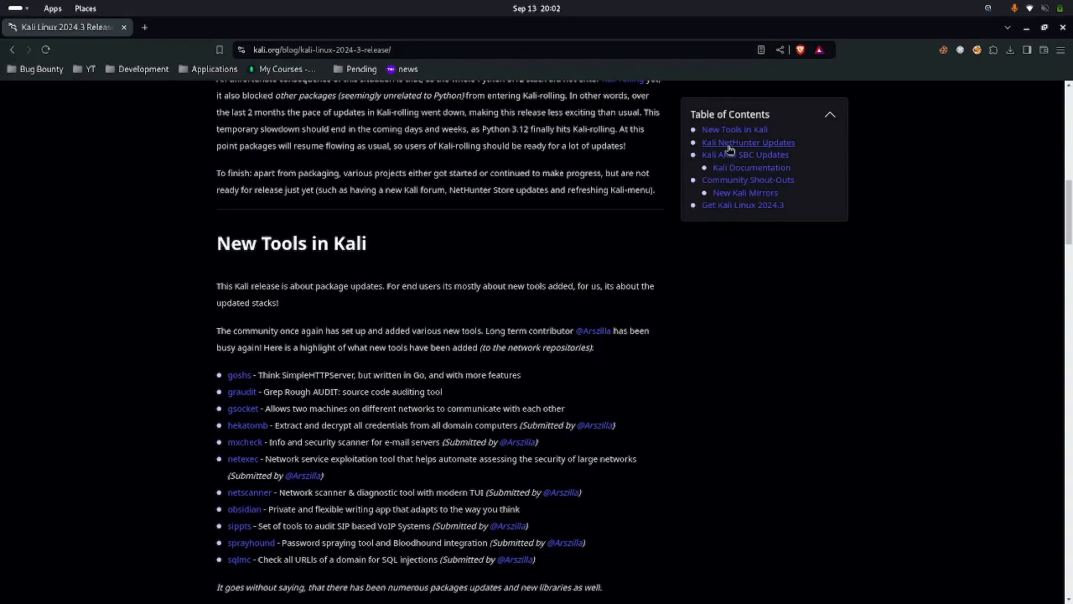
Jump to Kali NetHunter Updates via the Table of Contents and highlight text in the device list.
left_click(747, 142)
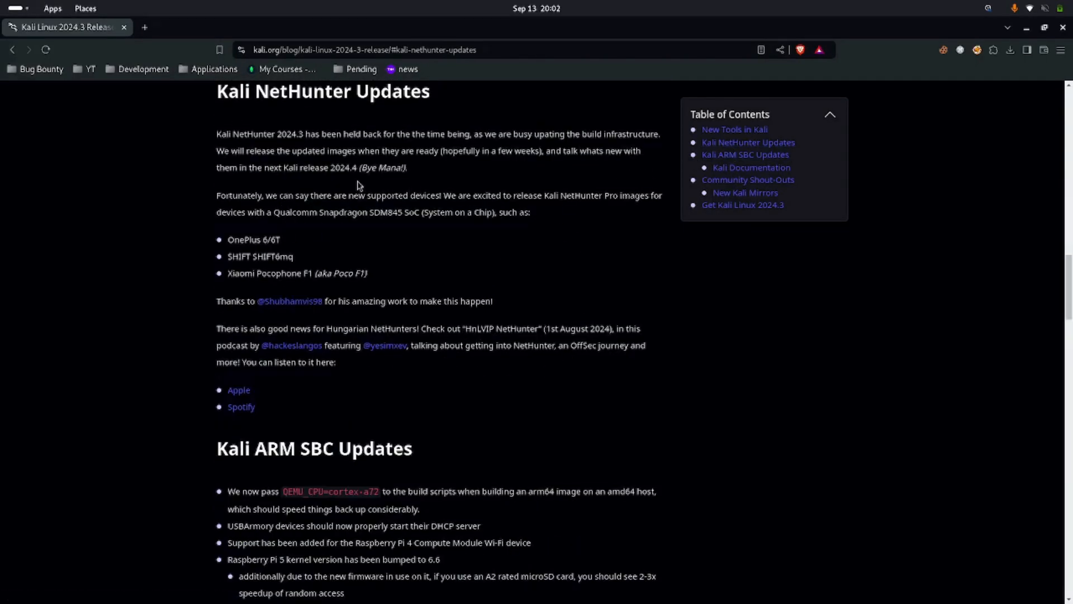
mouse_move(313, 208)
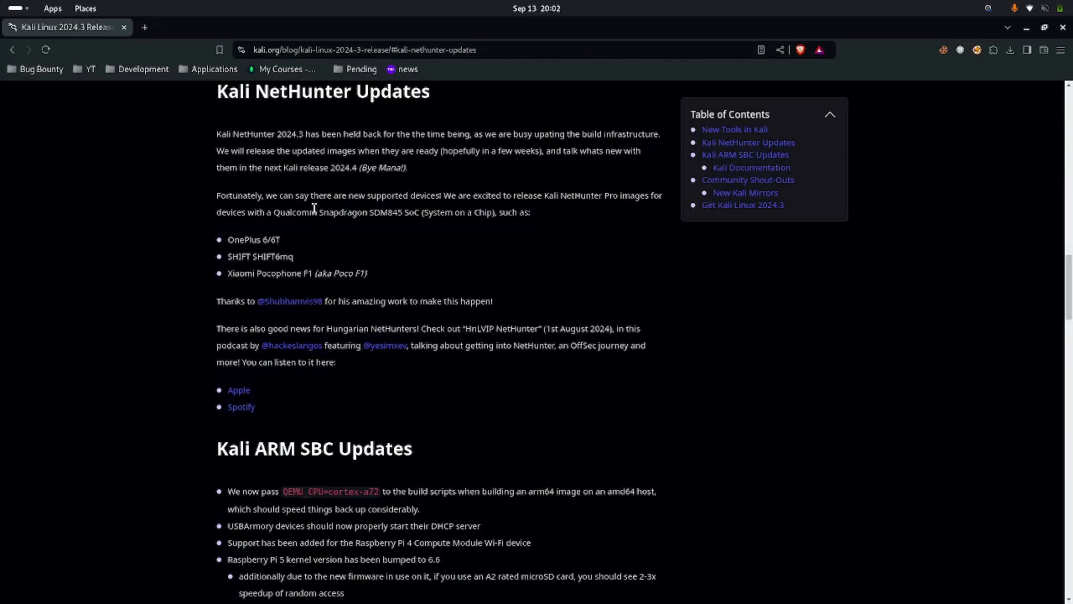
mouse_move(540, 210)
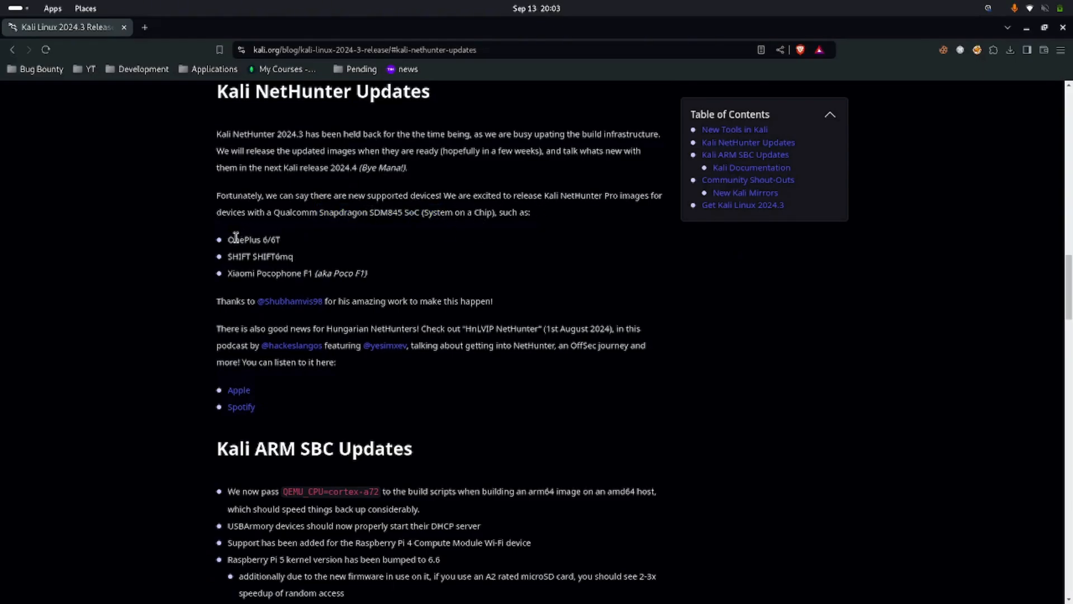
left_click_drag(227, 239, 370, 273)
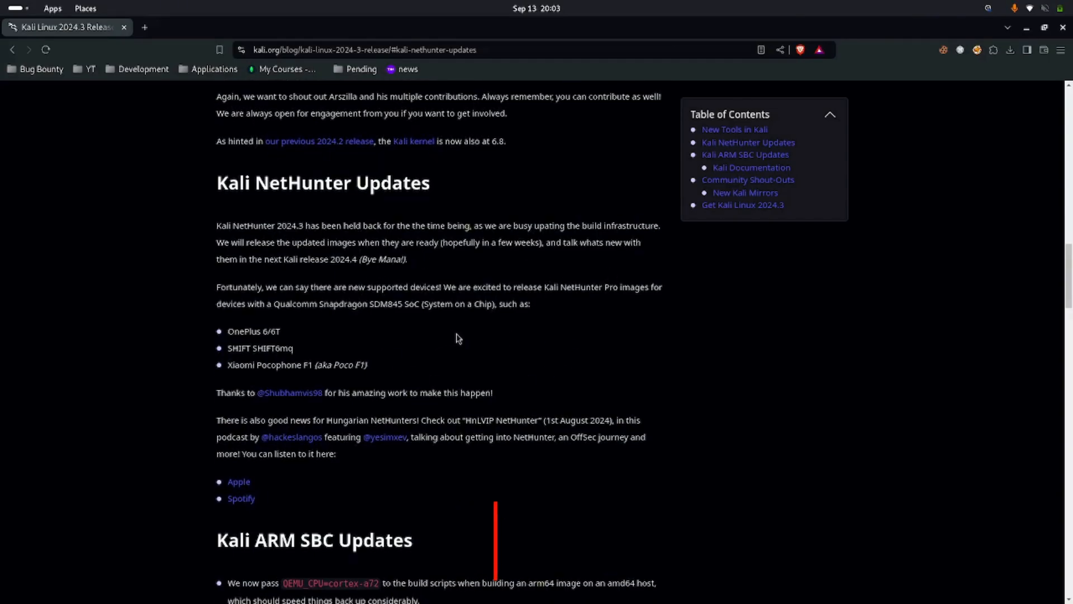
left_click(746, 154)
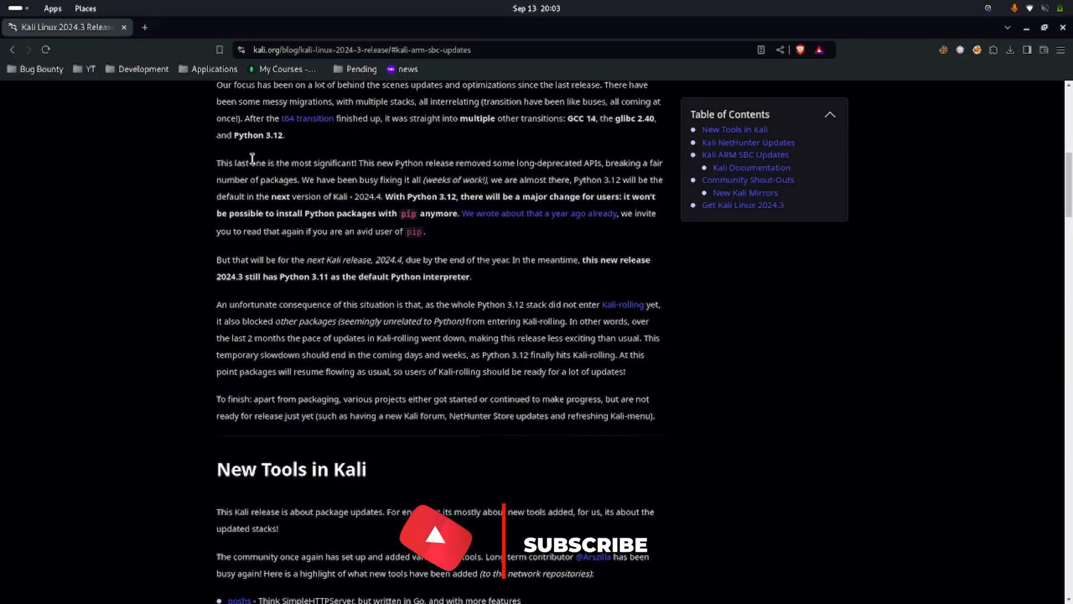
left_click_drag(407, 197, 487, 196)
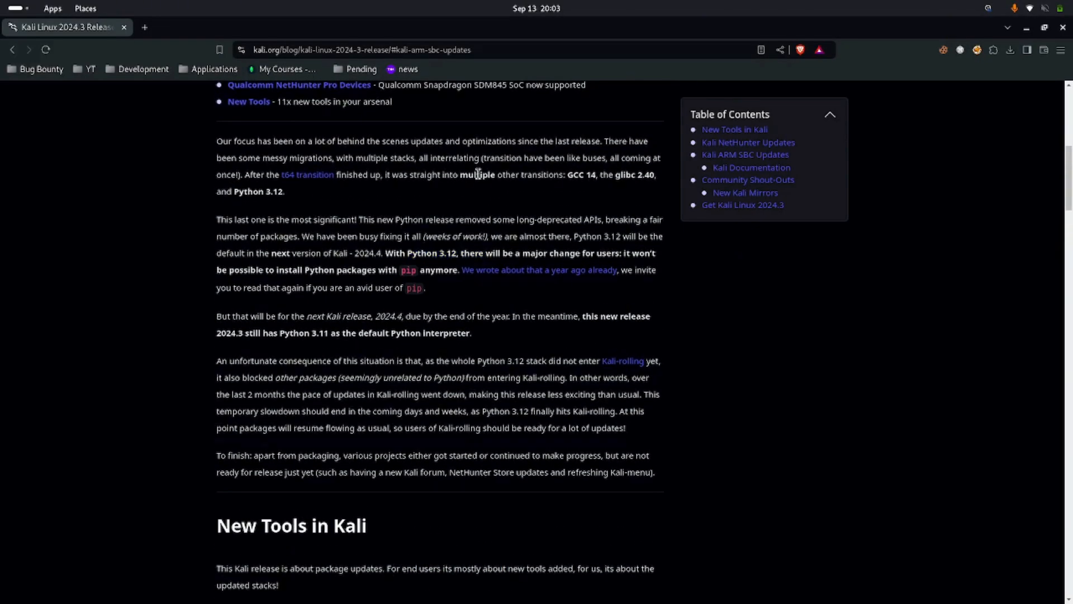
mouse_move(215, 200)
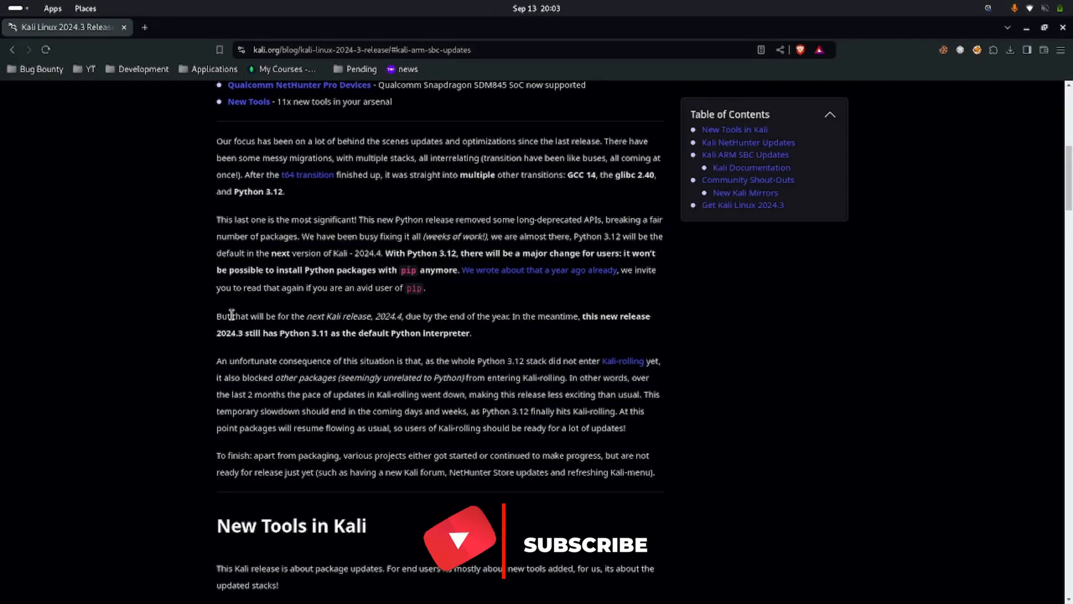
left_click_drag(216, 333, 388, 334)
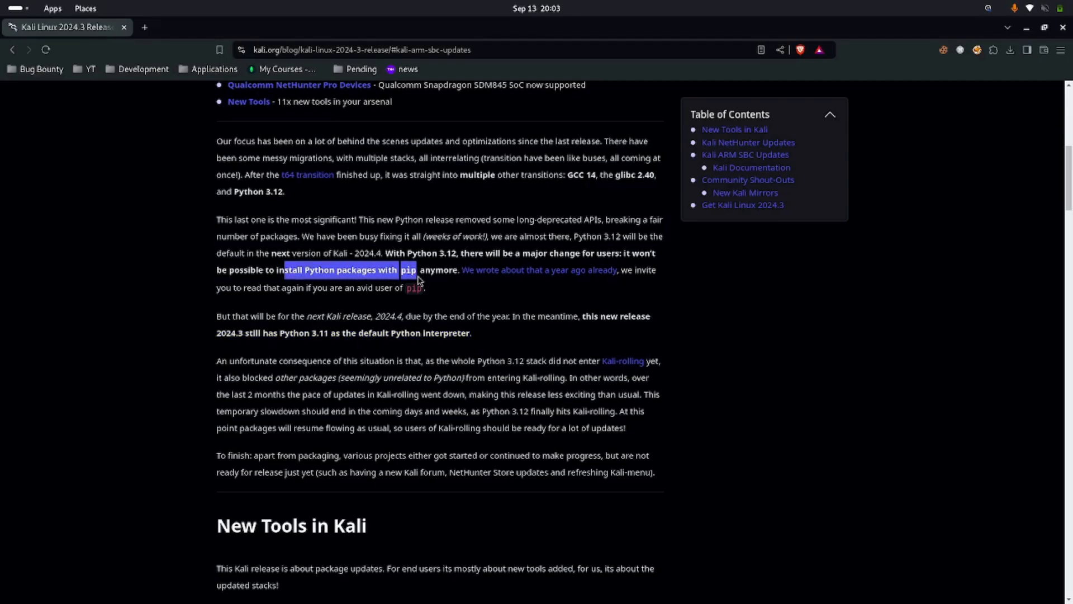
left_click(438, 299)
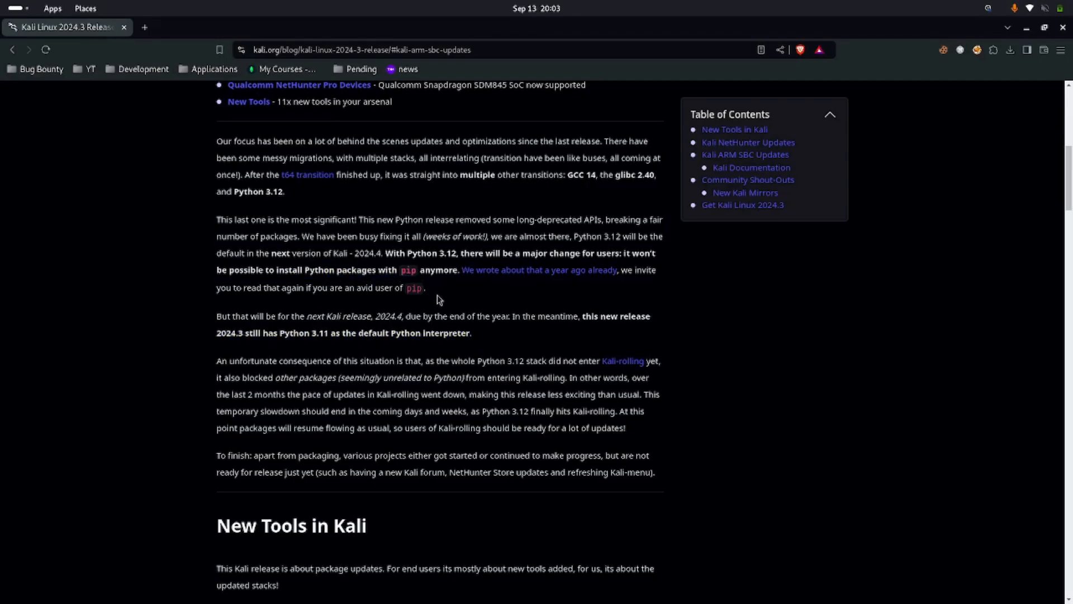
mouse_move(459, 309)
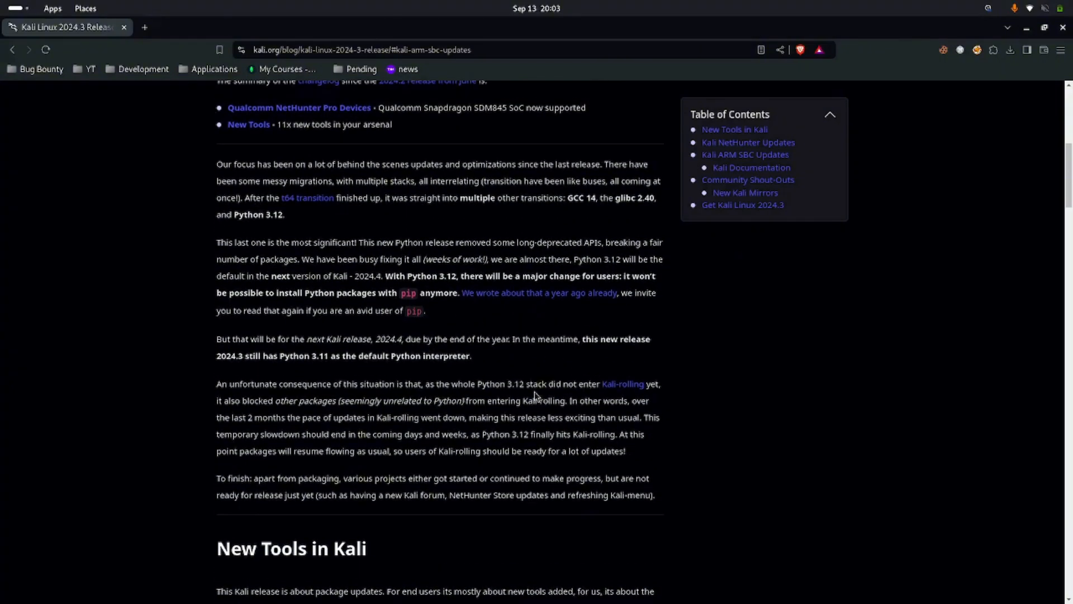
left_click_drag(532, 383, 659, 383)
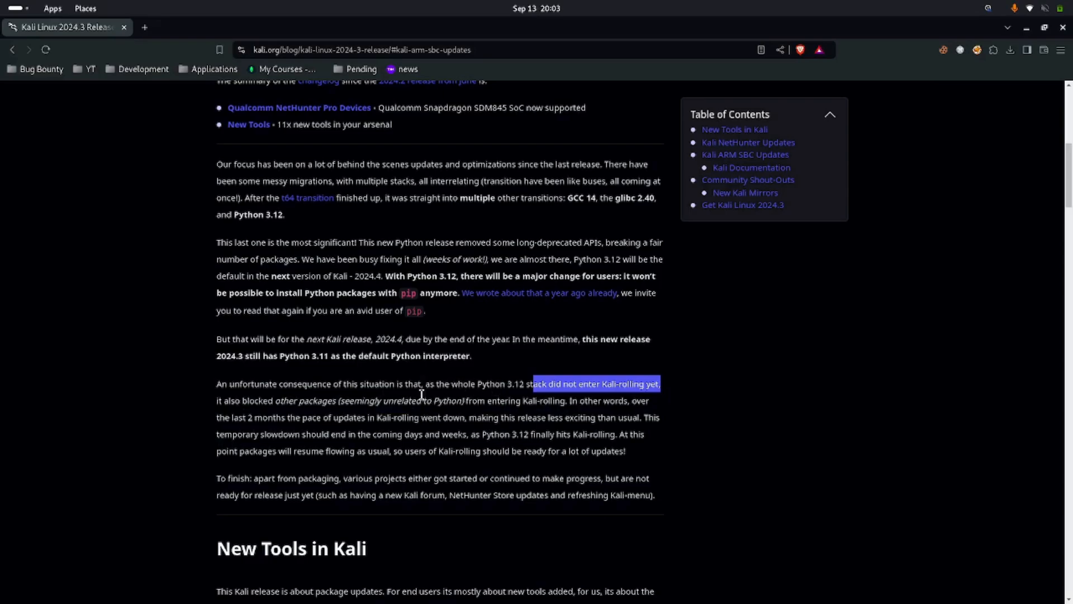
mouse_move(449, 404)
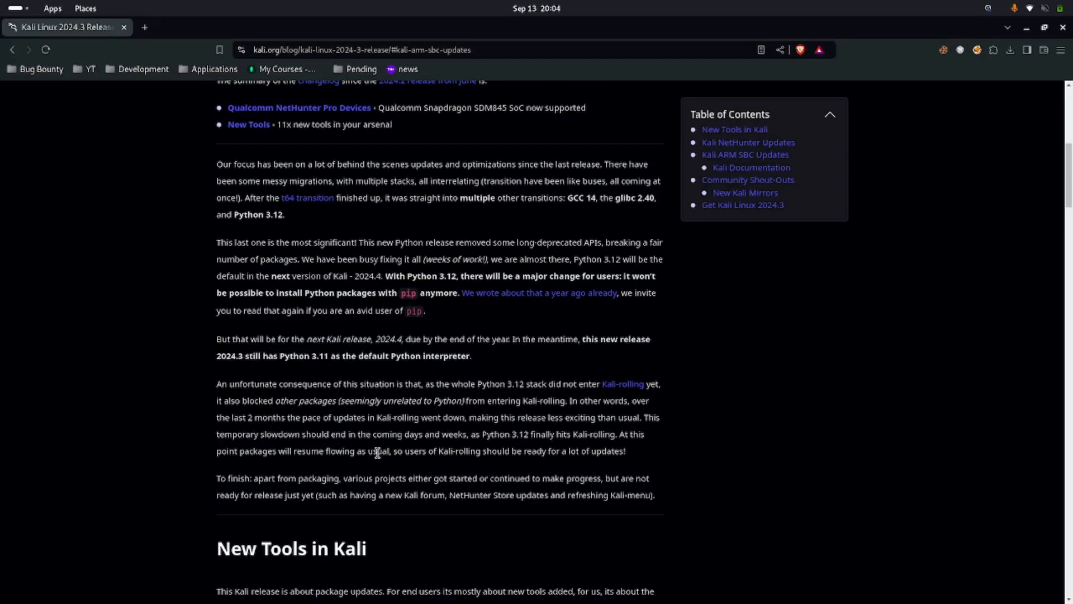
mouse_move(547, 370)
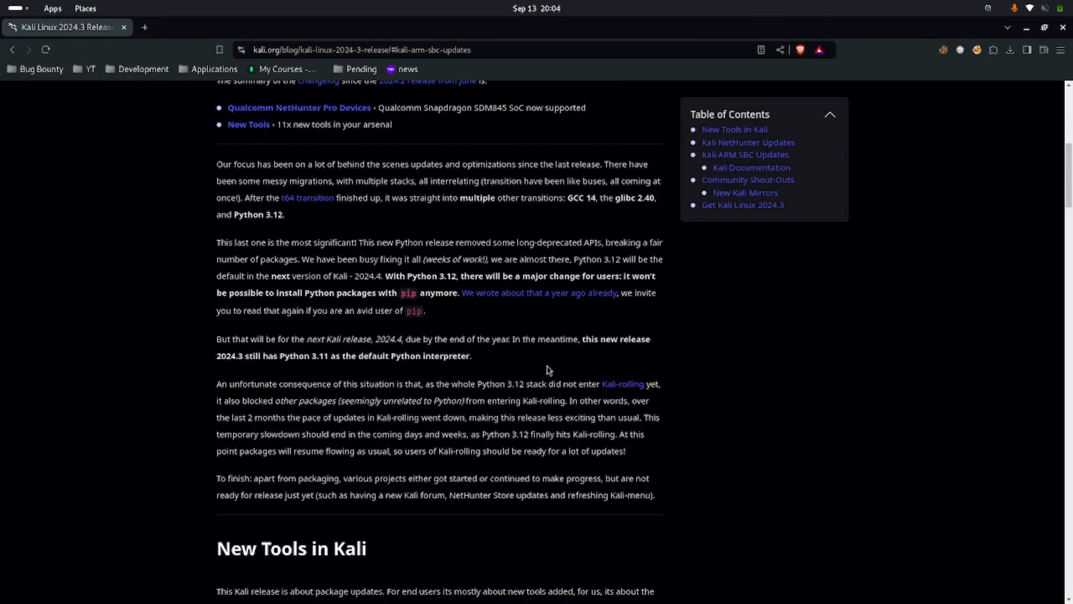
scroll("down", 3)
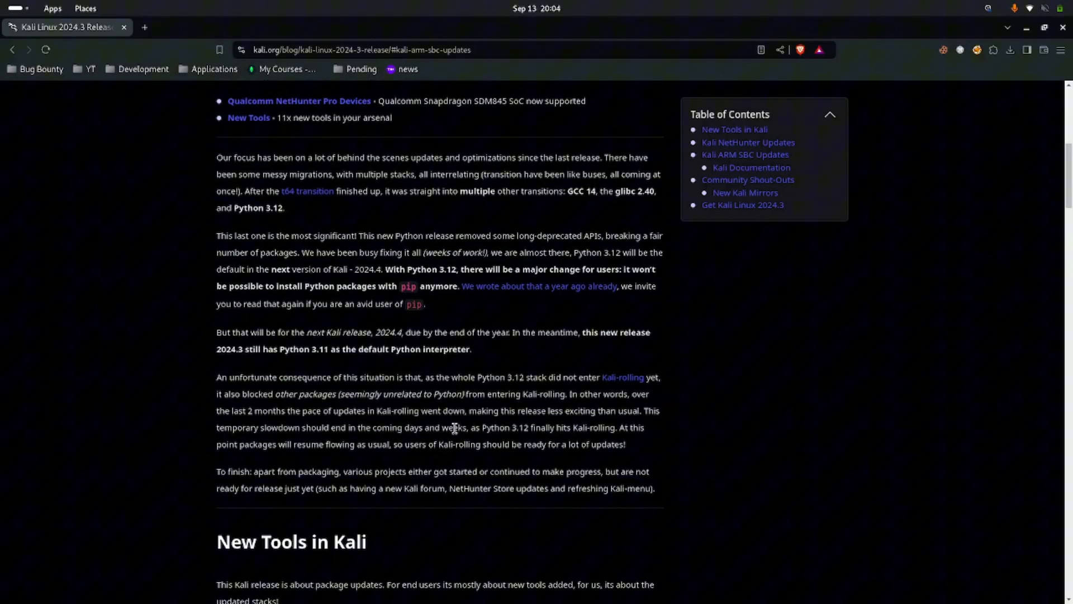
Scroll to Kali ARM SBC Updates and highlight the Raspberry Pi 5 kernel version 6.6.
scroll("down", 3)
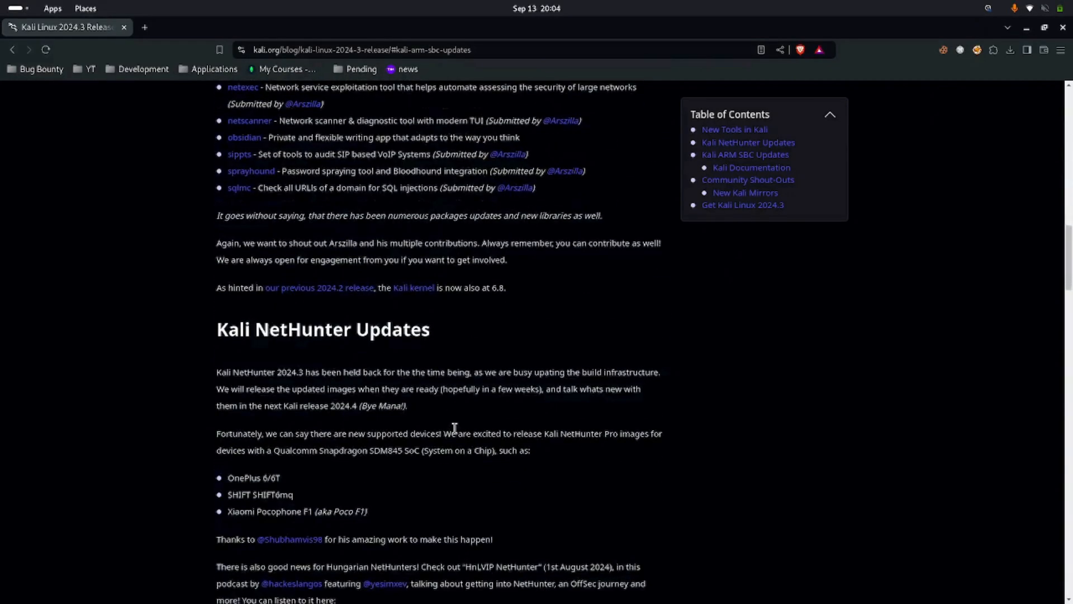
scroll("down", 3)
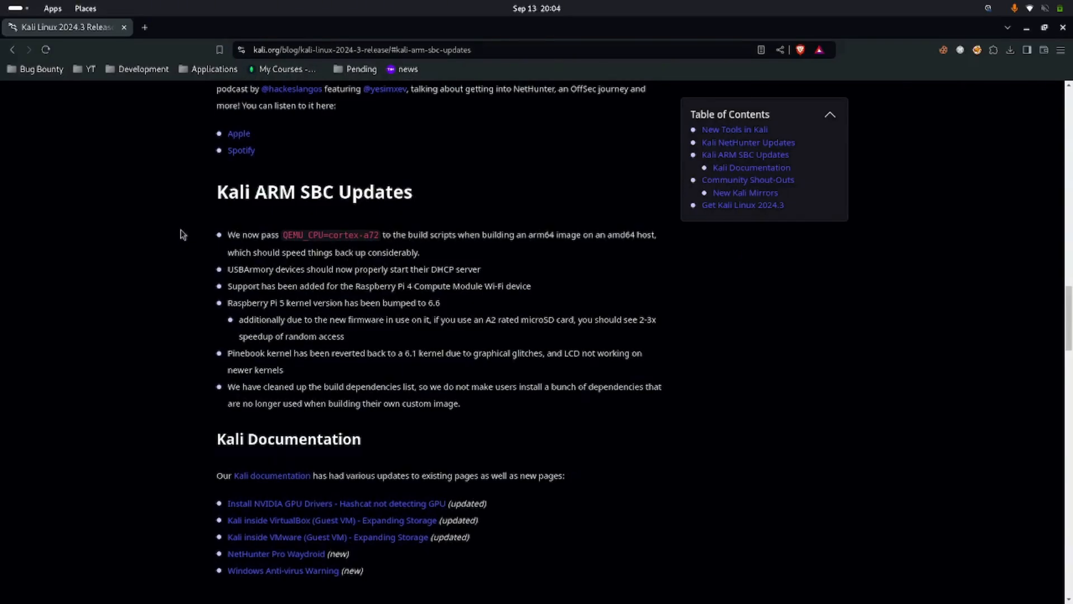
double_click(313, 191)
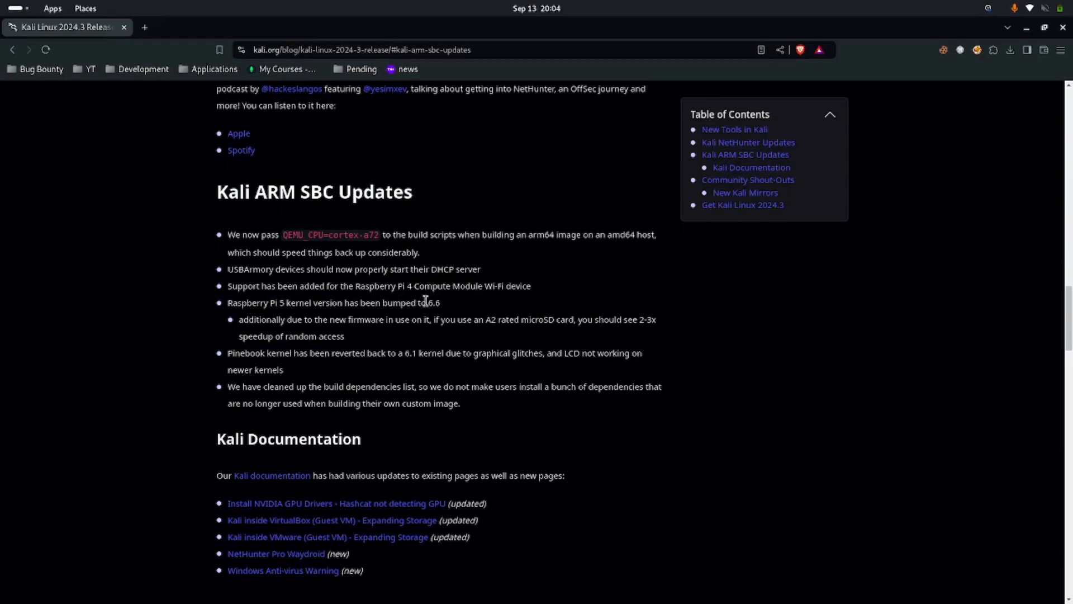
double_click(432, 303)
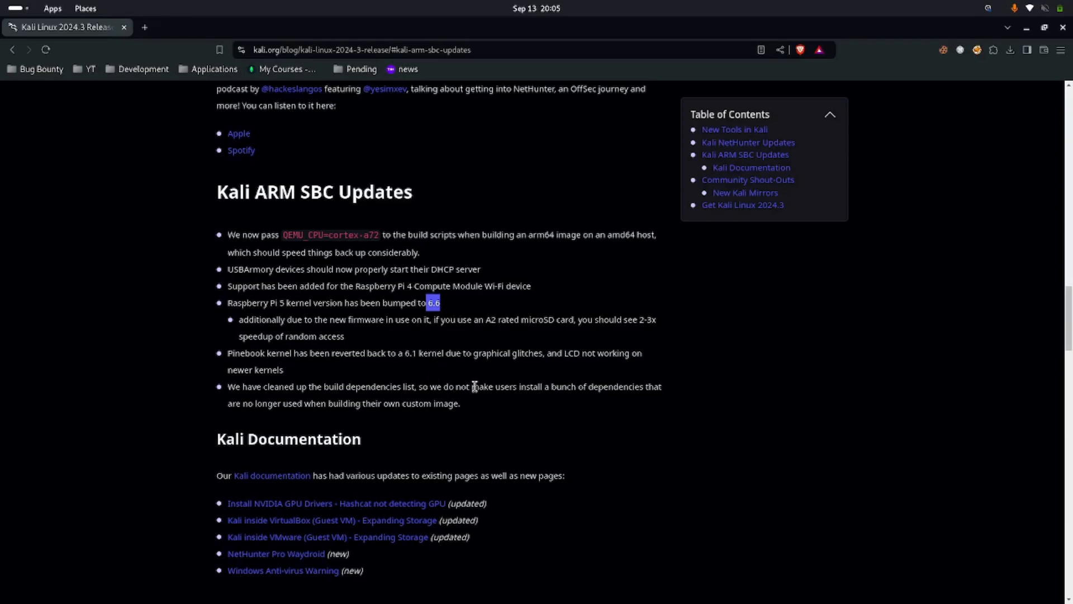
mouse_move(474, 401)
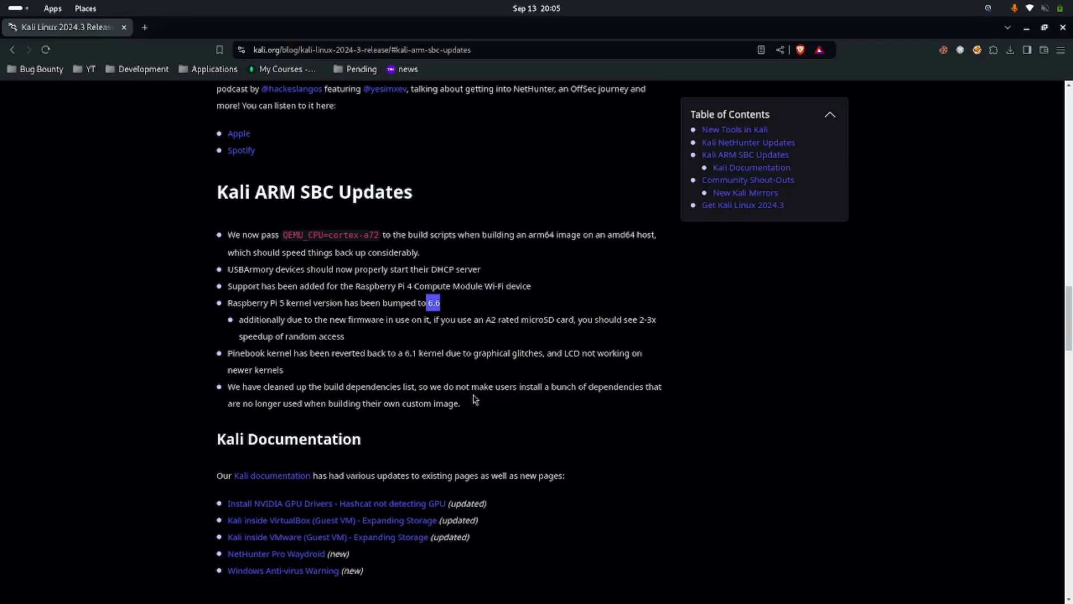
mouse_move(496, 437)
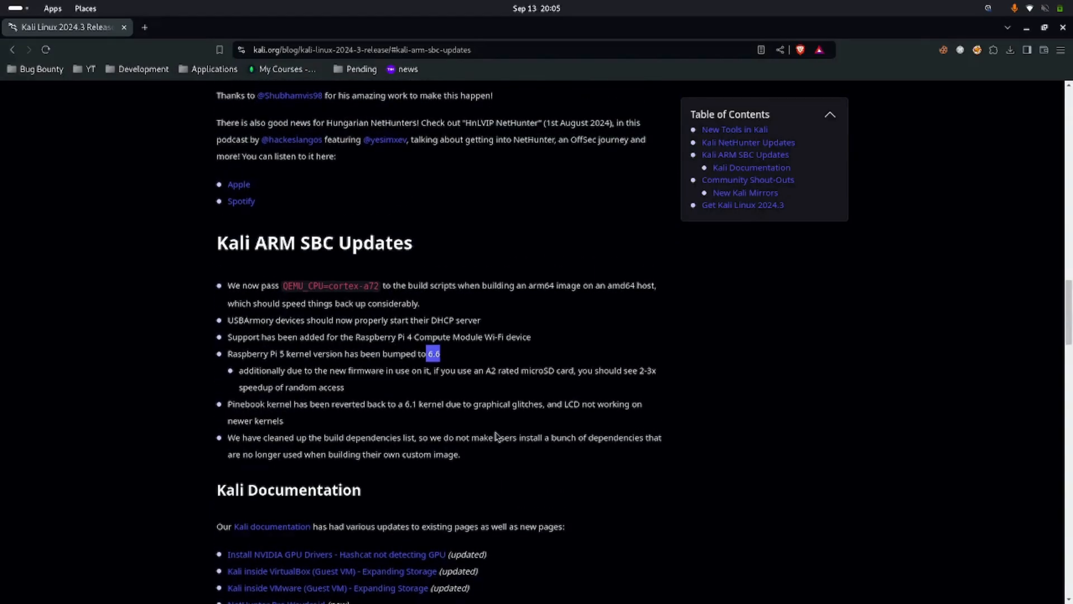
Scroll past Community Shout-Outs and New Kali Mirrors to the Get Kali Linux 2024.3 update commands.
scroll("down", 3)
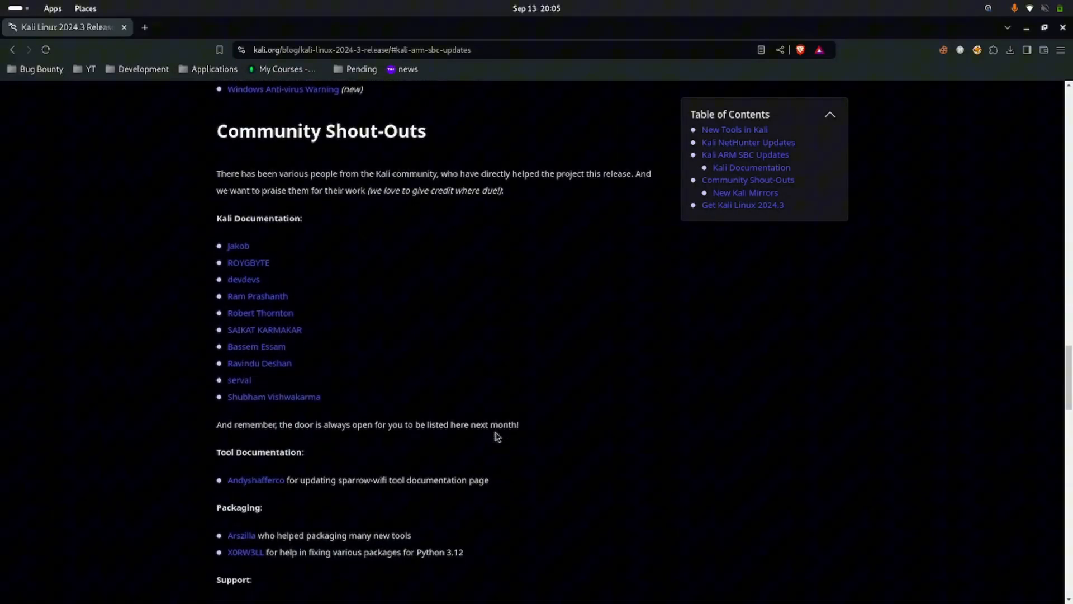
scroll("down", 3)
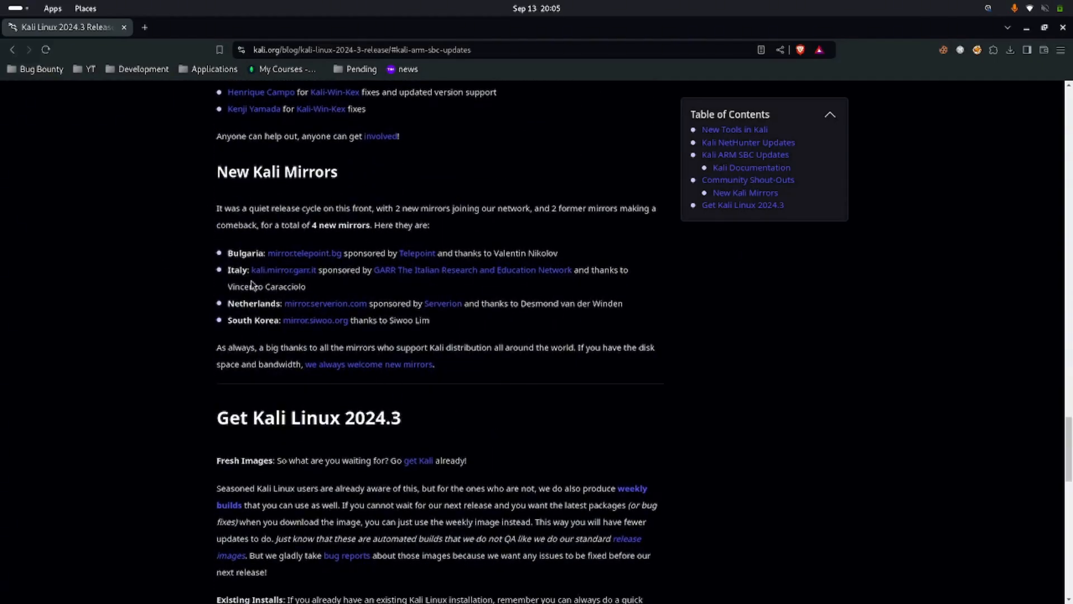
mouse_move(235, 361)
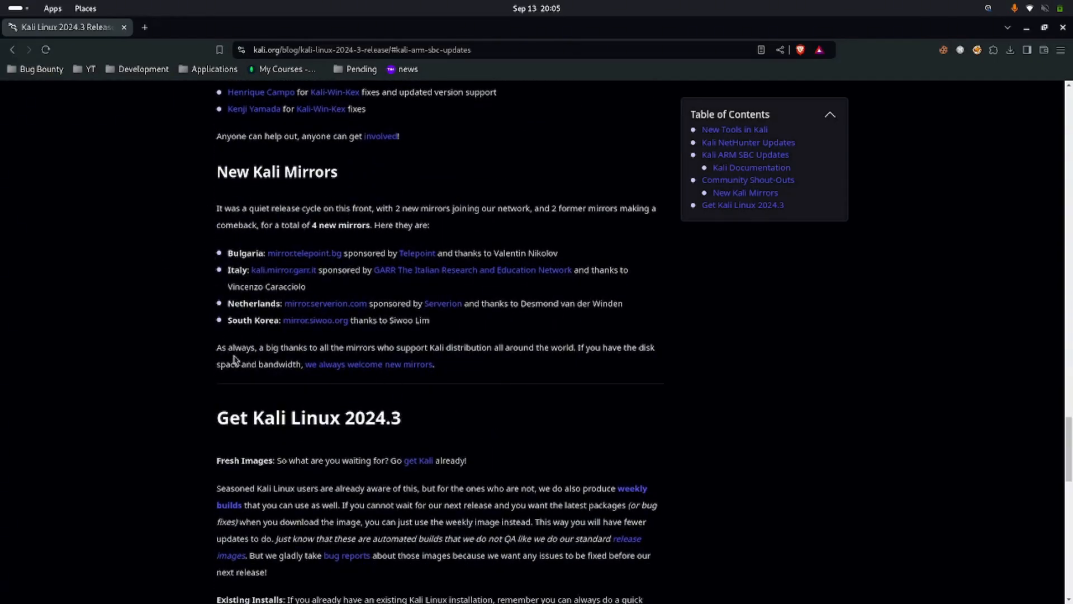
scroll("down", 3)
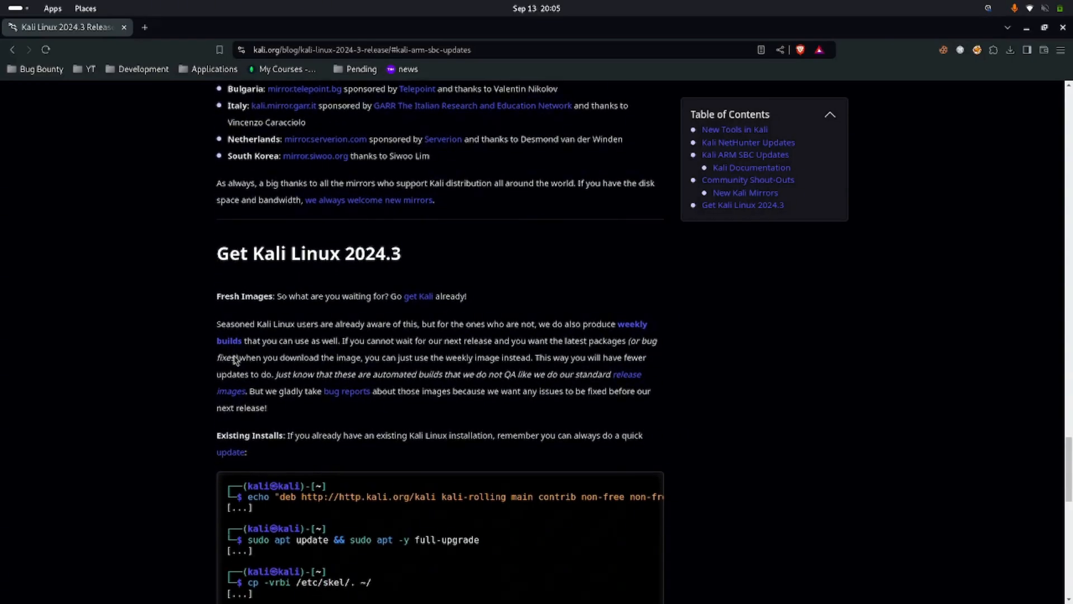
scroll("down", 3)
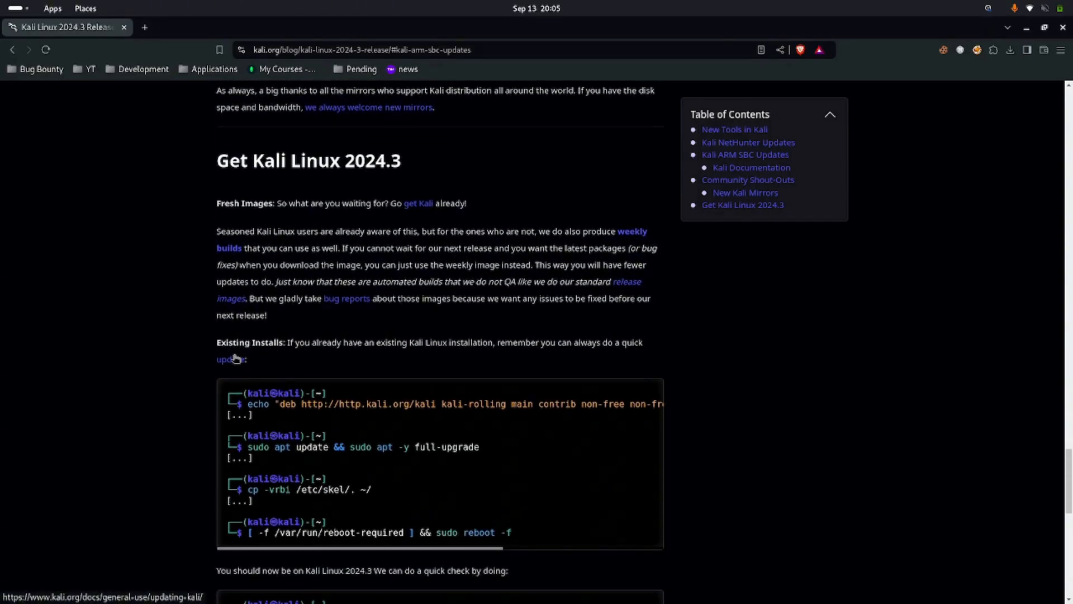
Scroll past the upgrade and version-check command blocks to the bug-report note and site footer.
scroll("down", 3)
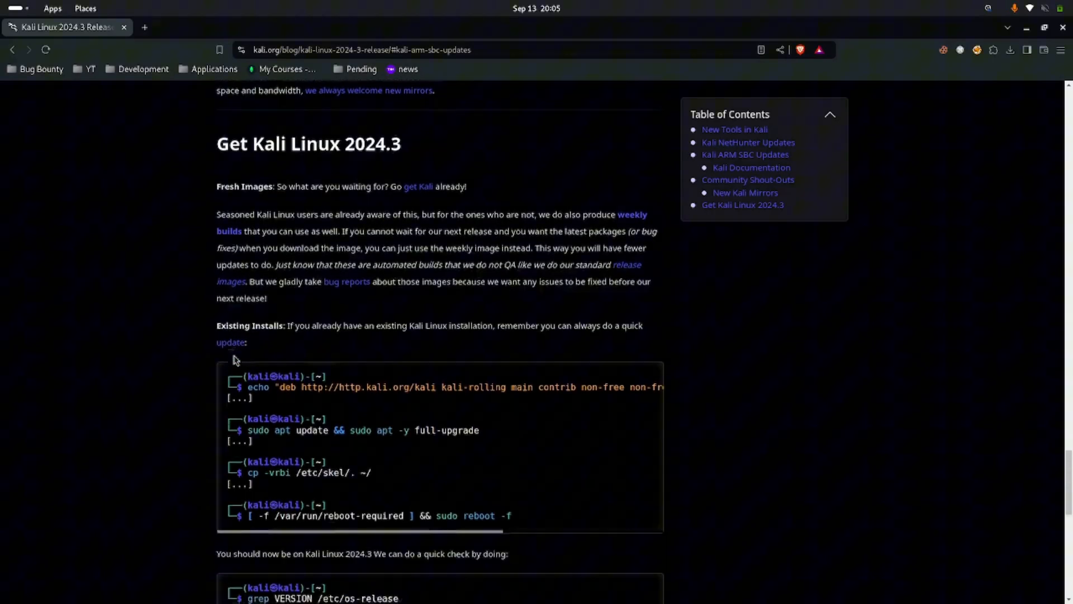
scroll("down", 3)
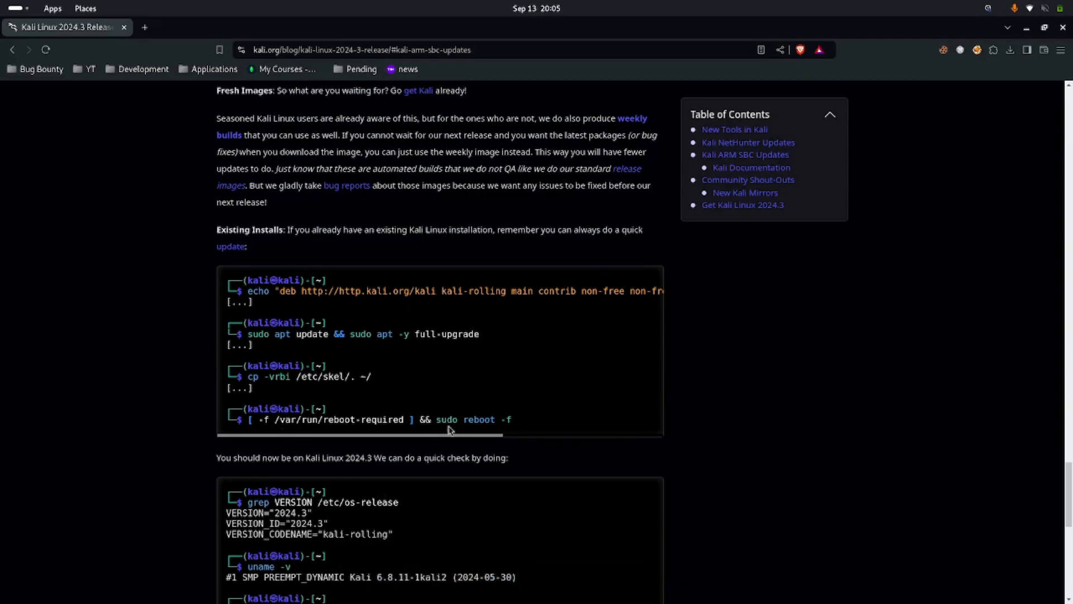
scroll("down", 3)
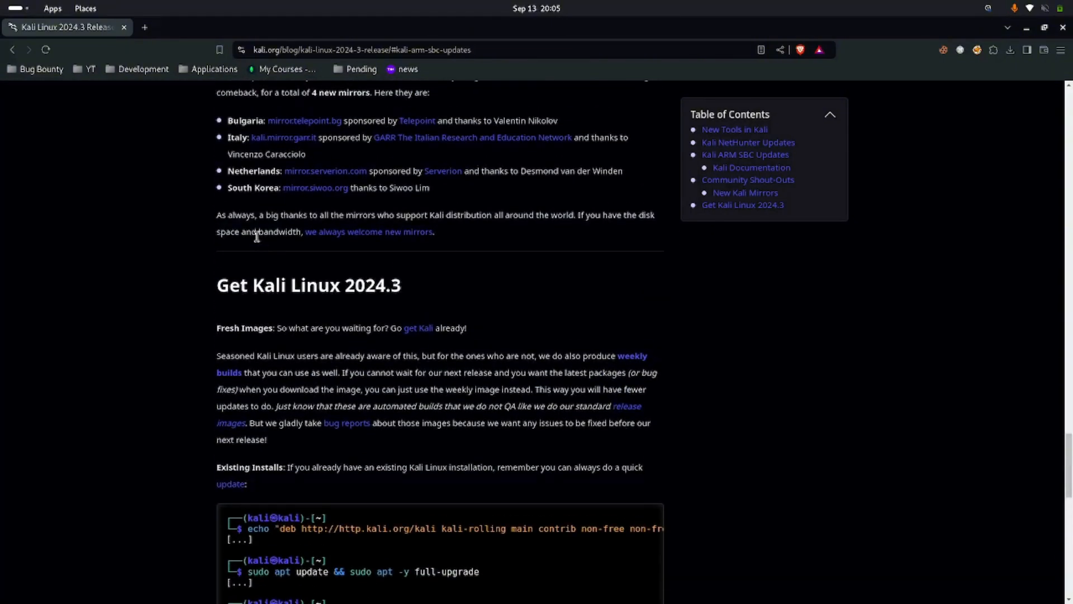
scroll("down", 3)
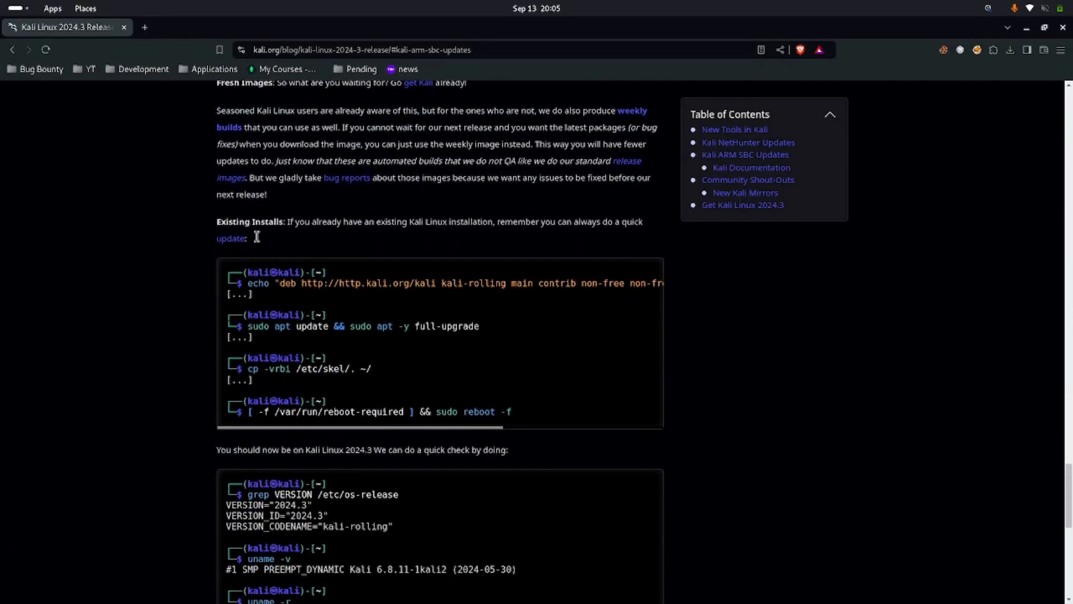
scroll("down", 3)
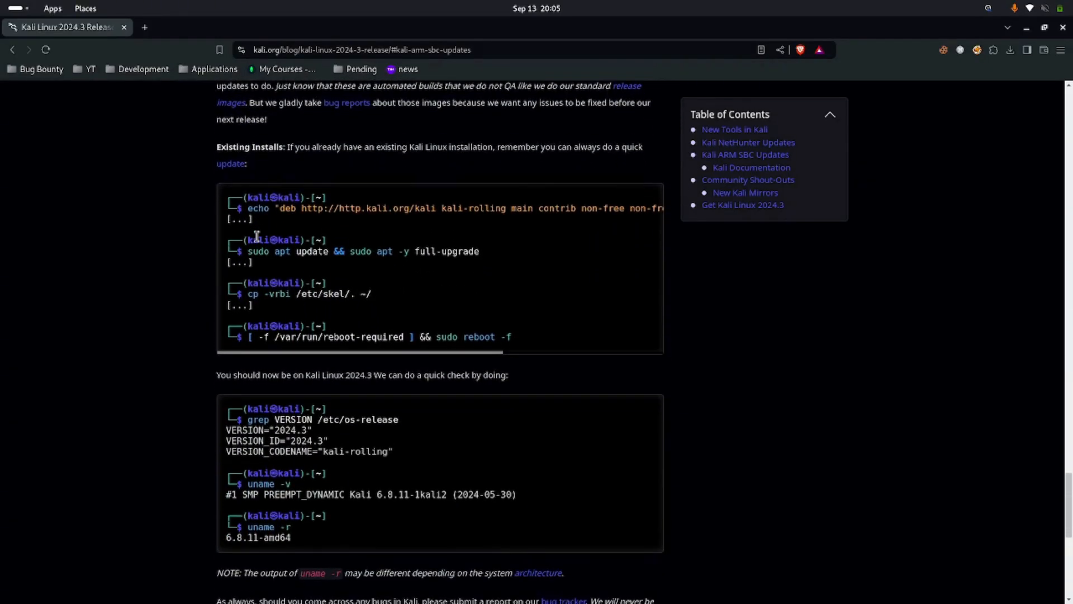
scroll("down", 3)
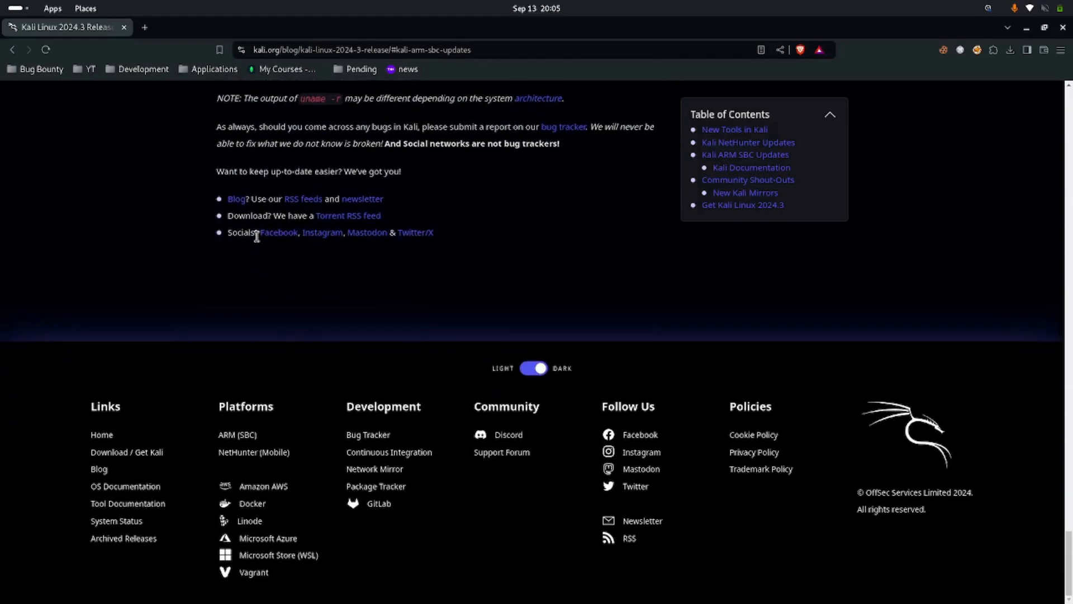